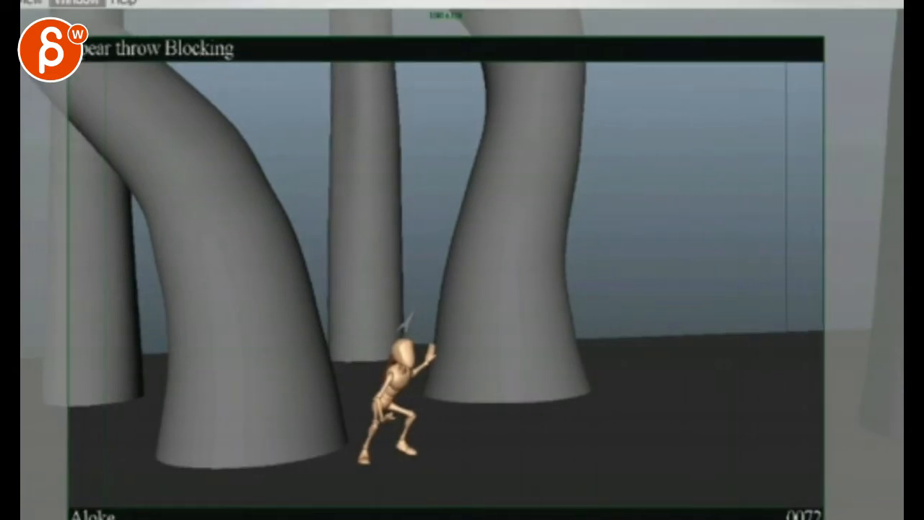
pyautogui.click(73, 3)
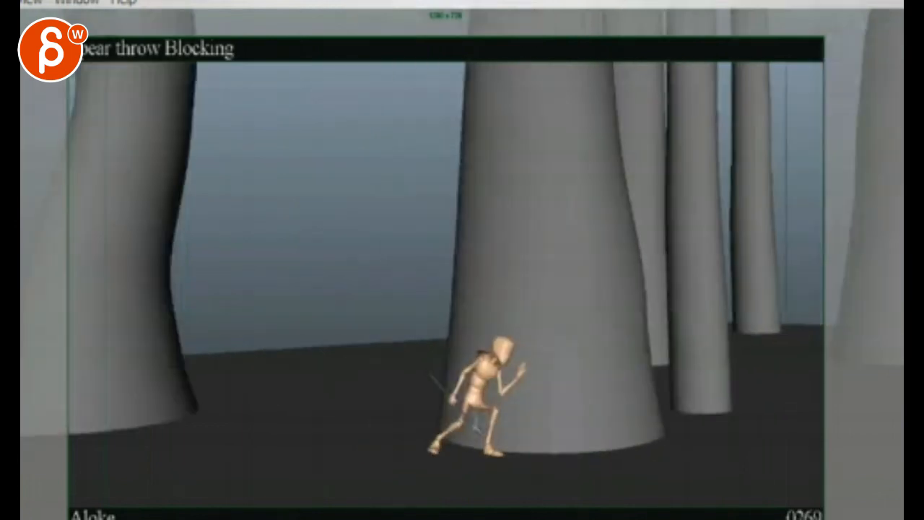
pyautogui.moveTo(575, 344)
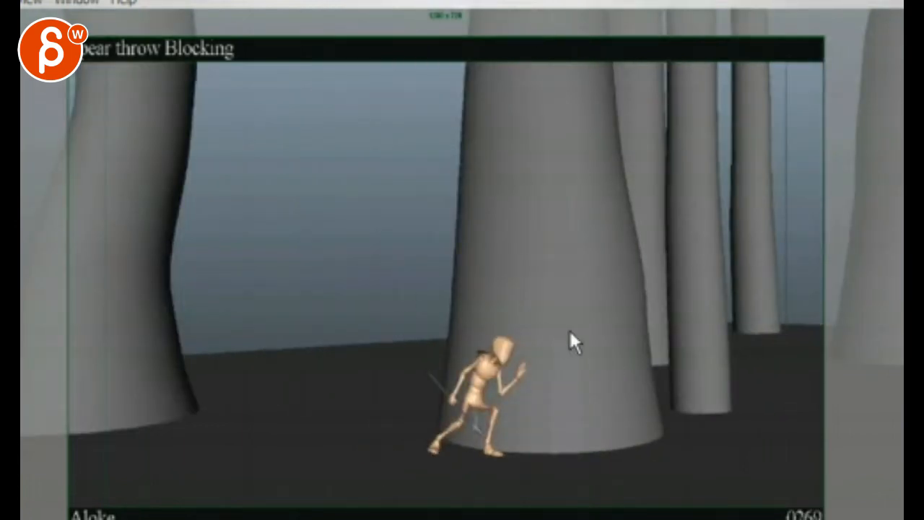